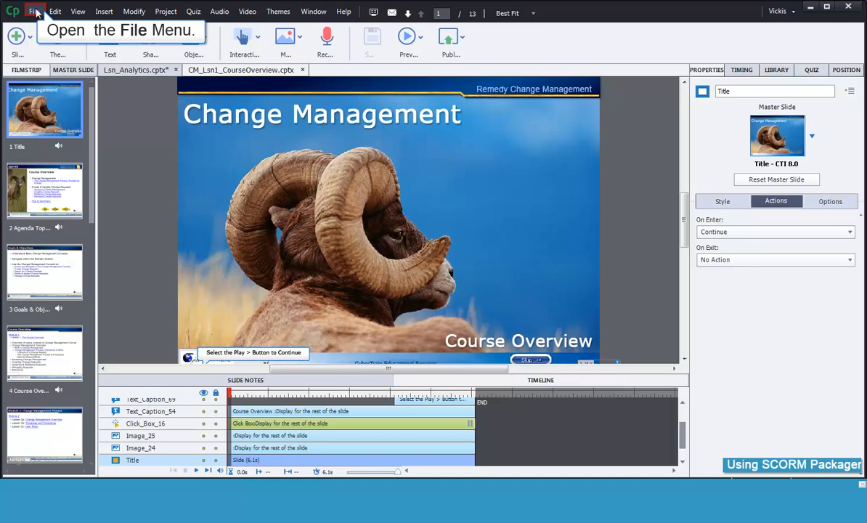
- Start a new Multi-SCORM Packager project from the File menu, bringing up Course Manifest Details
left_click(35, 12)
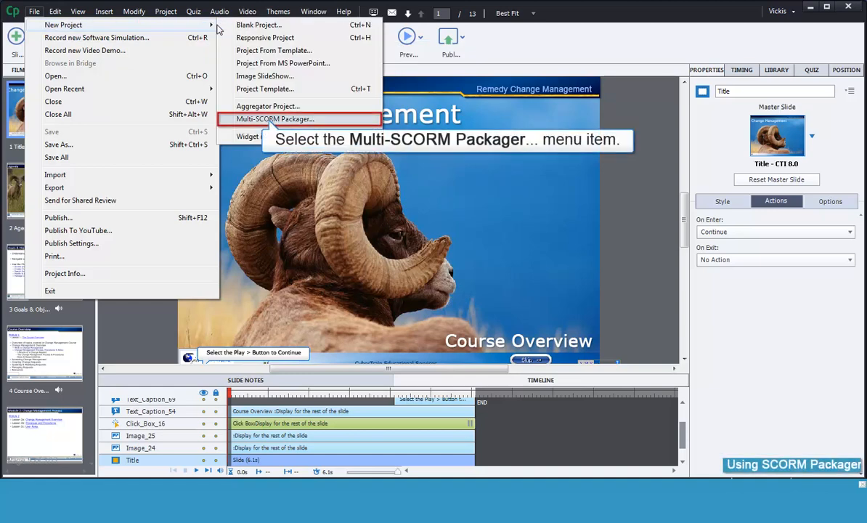
left_click(275, 120)
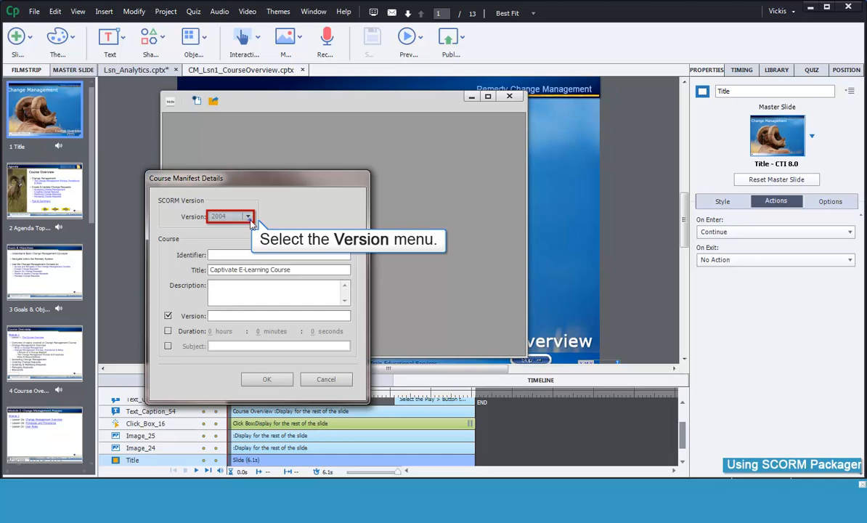
- Set the manifest to SCORM 2004 with identifier Change
left_click(247, 216)
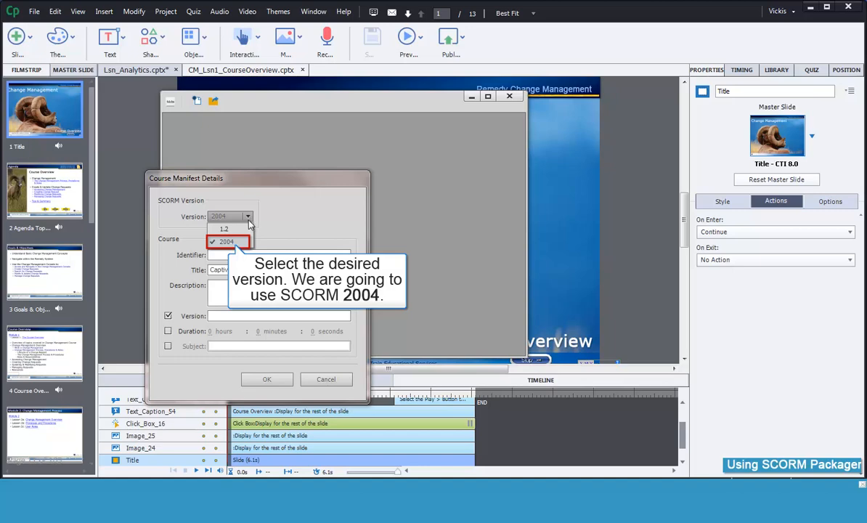
left_click(227, 241)
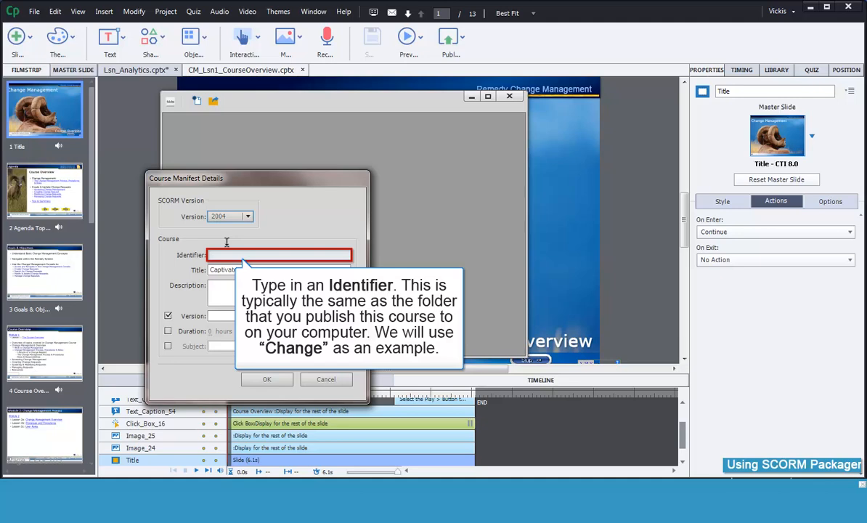
mouse_move(229, 243)
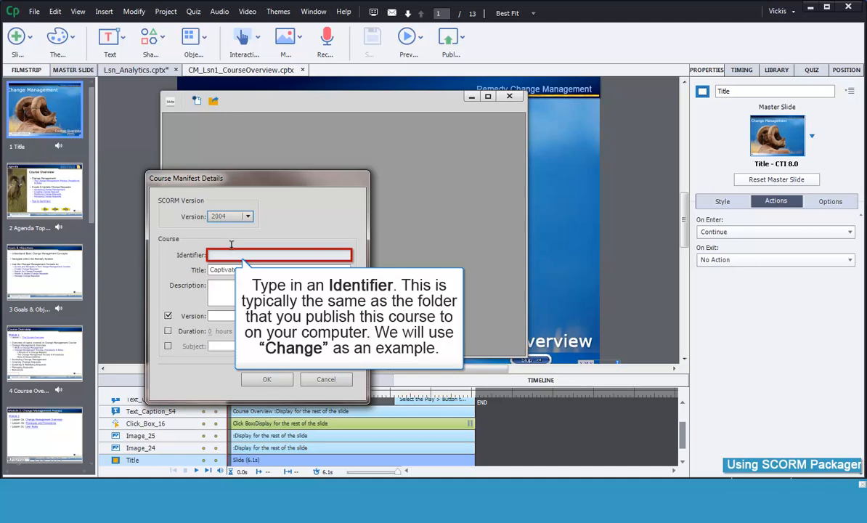
type("Chang")
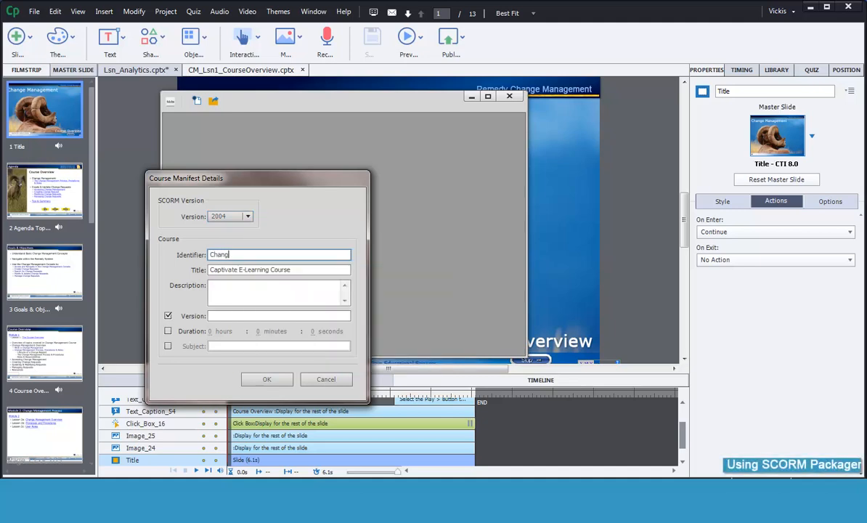
left_click(279, 269)
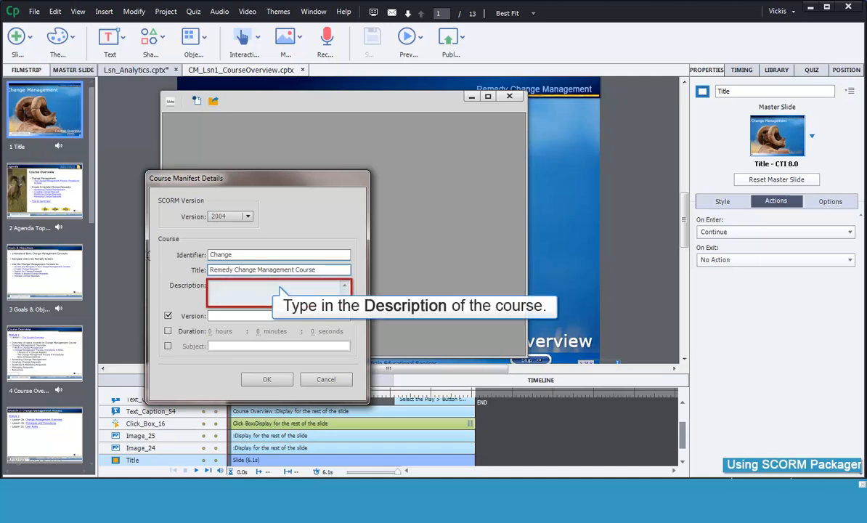
- Enter the ITSM Change Management course title and version 1.0, then confirm the manifest
type("This is the Reme")
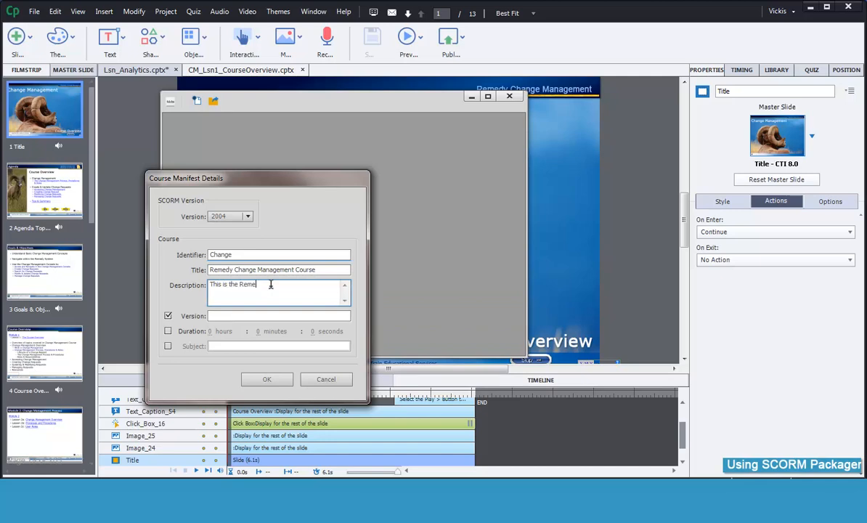
type("ITSM Change")
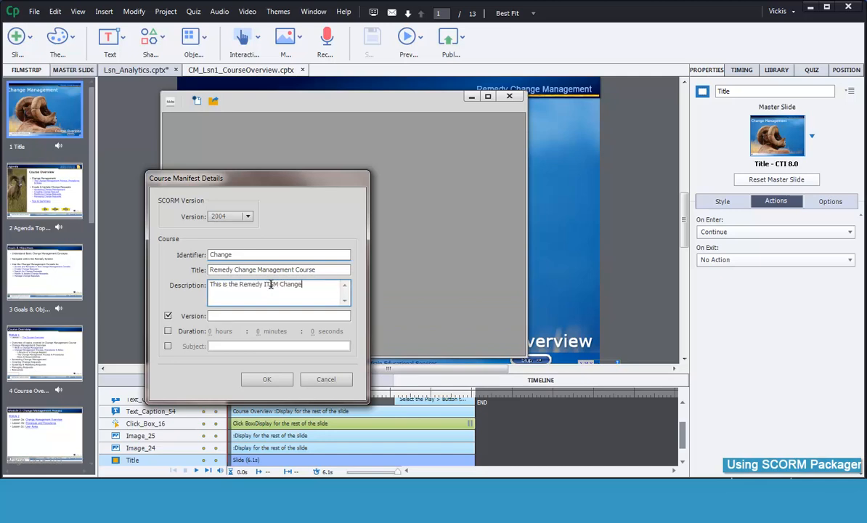
type("Management C")
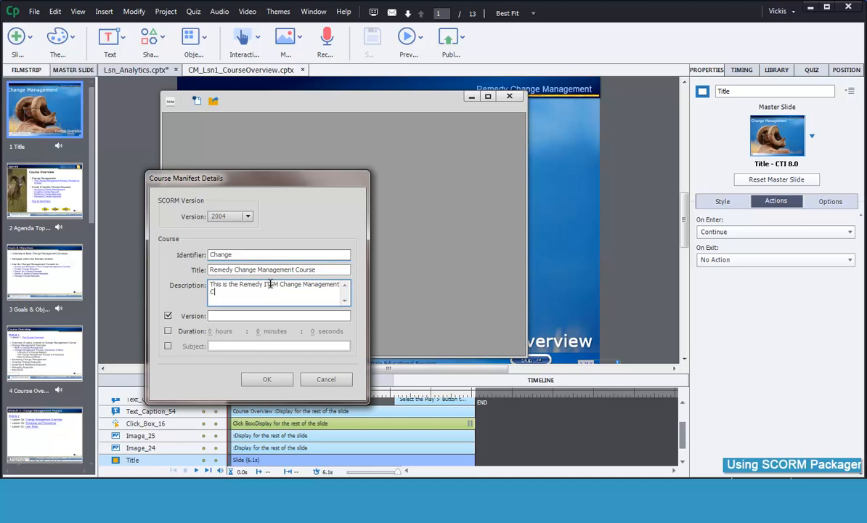
left_click(280, 315)
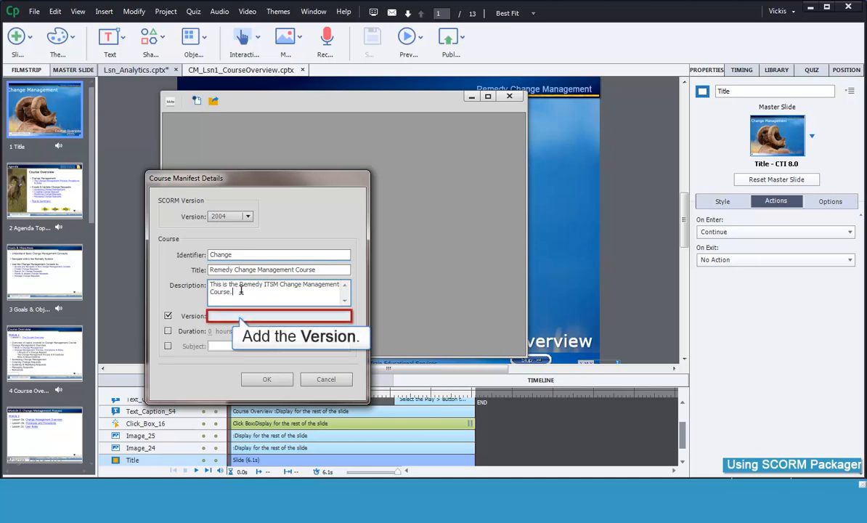
type("1.0")
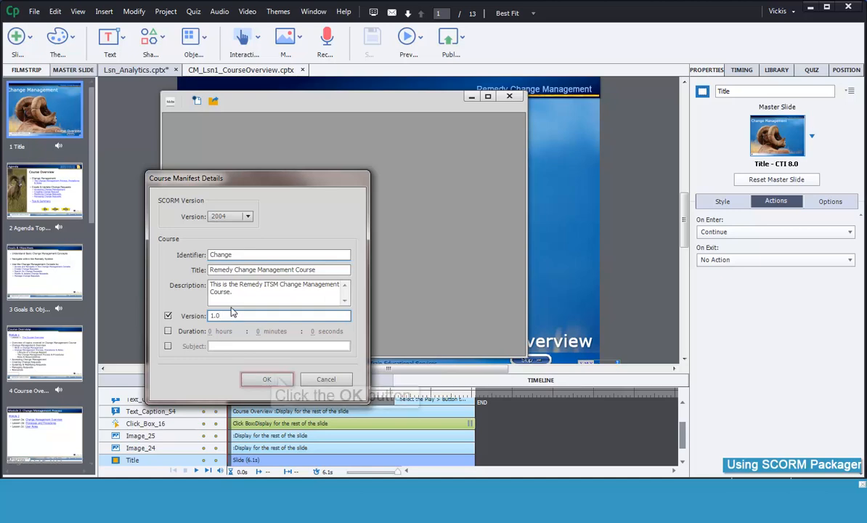
left_click(268, 379)
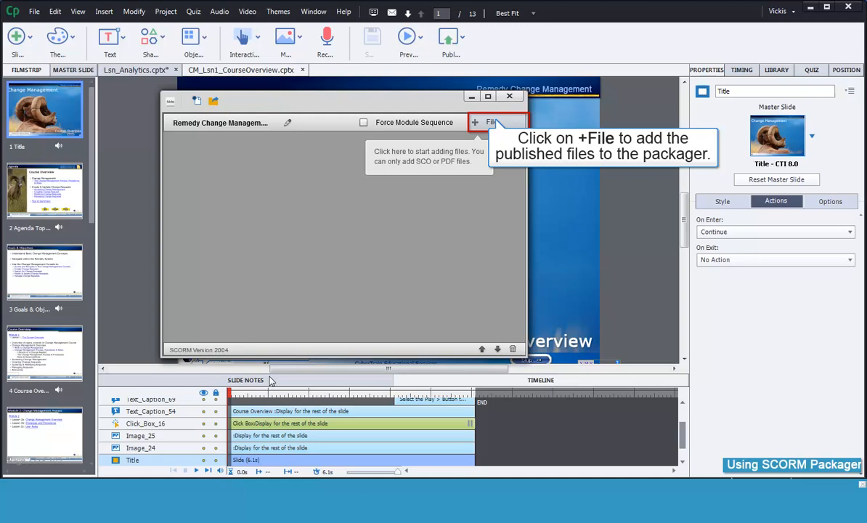
mouse_move(468, 263)
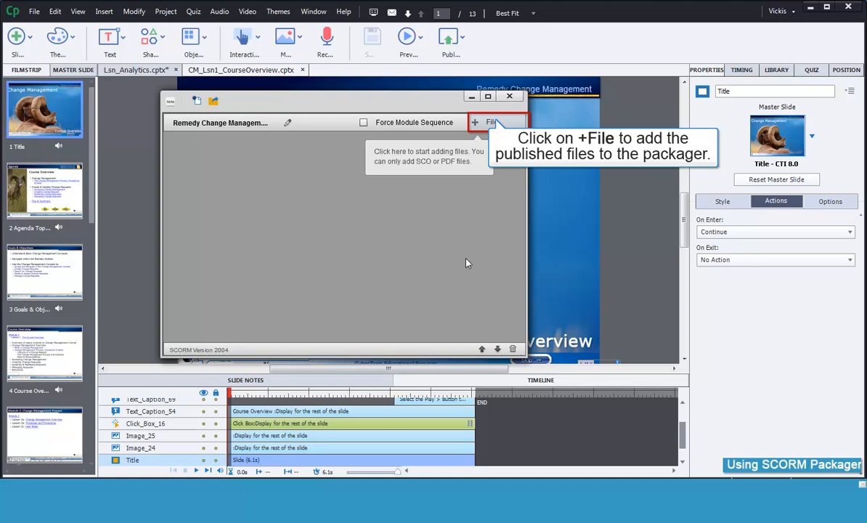
- Add the six Overview course zips, OV_OVB_CourseMenu through OV_Lsn5_Summary, to the package
left_click(492, 122)
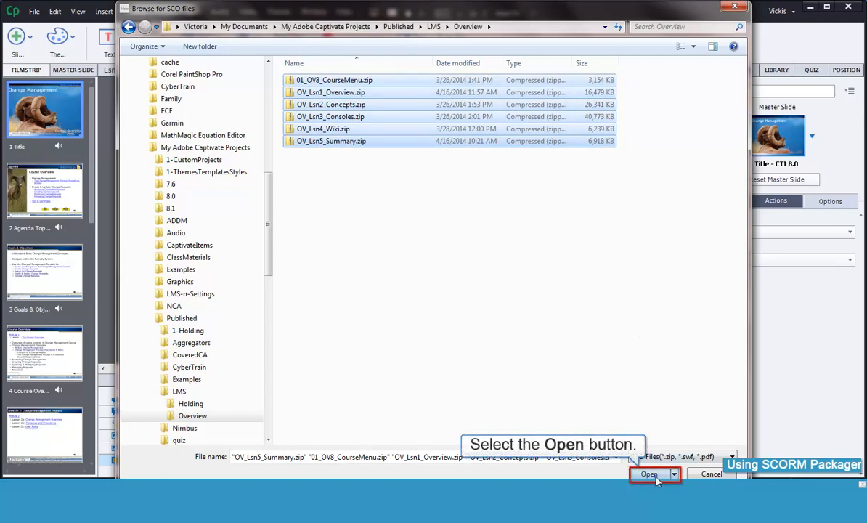
left_click(648, 474)
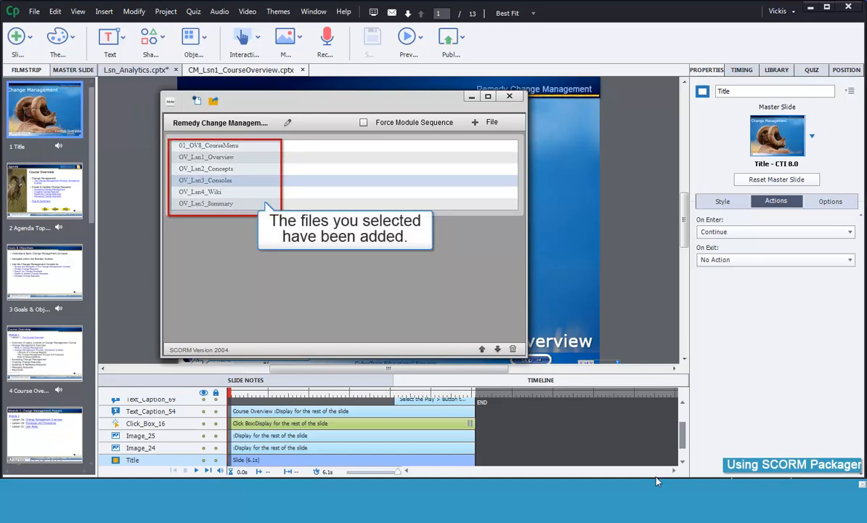
left_click(225, 145)
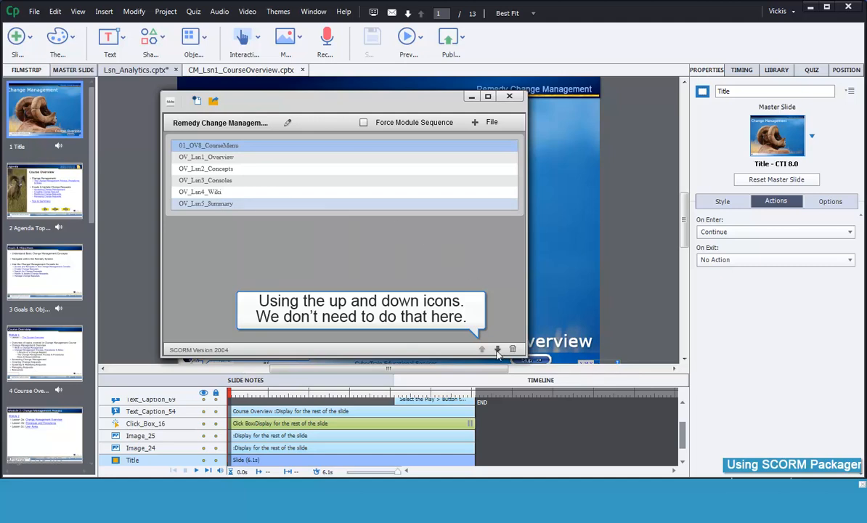
left_click(212, 101)
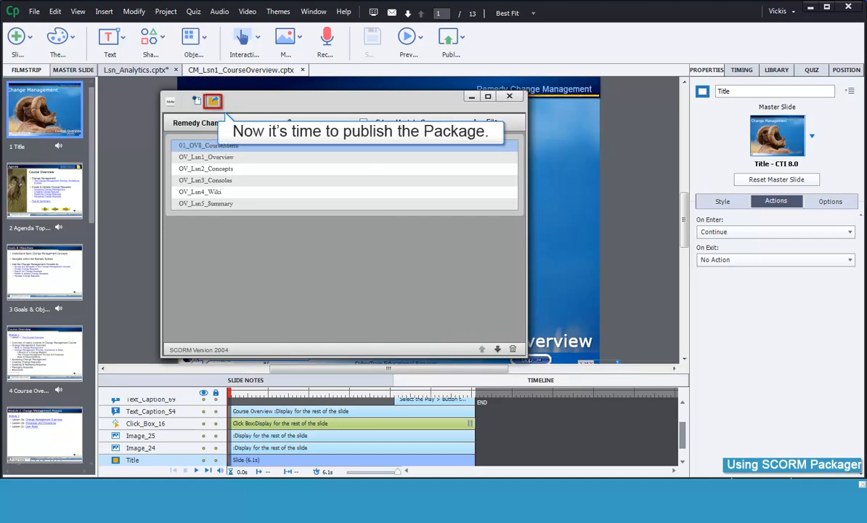
- Choose the Published > LMS > Overview folder as the package's publish location
left_click(212, 101)
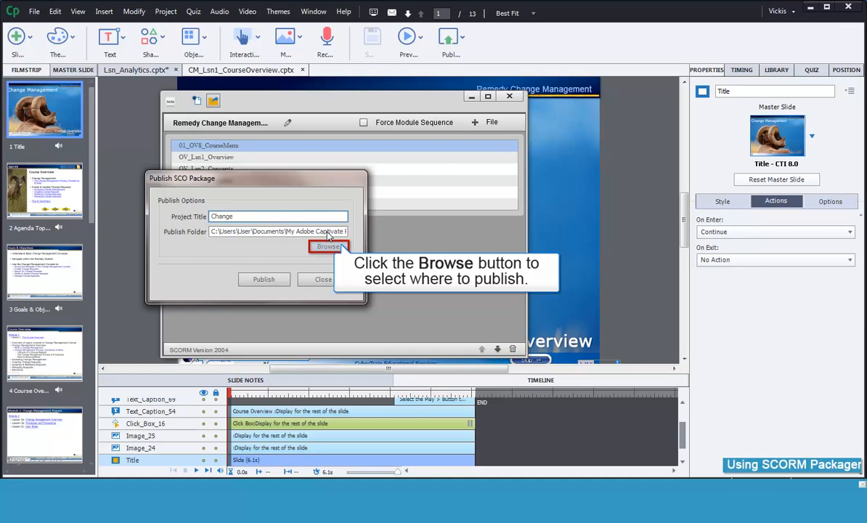
left_click(329, 247)
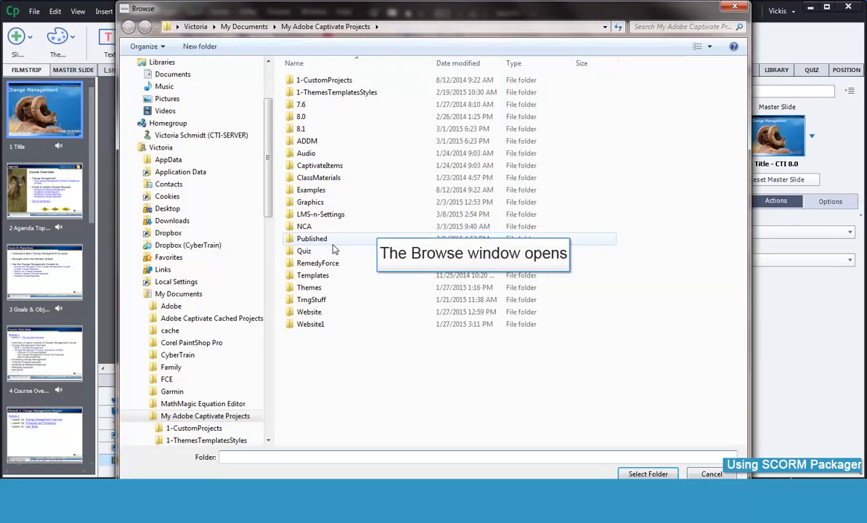
double_click(311, 238)
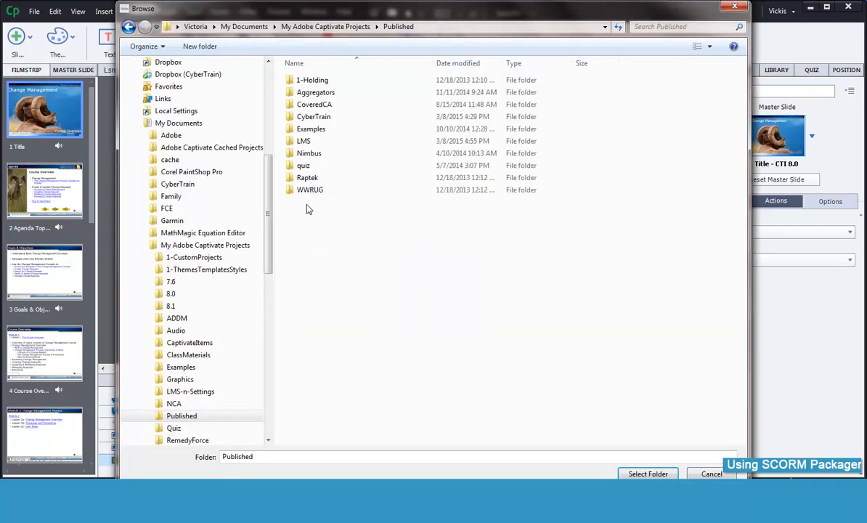
double_click(302, 139)
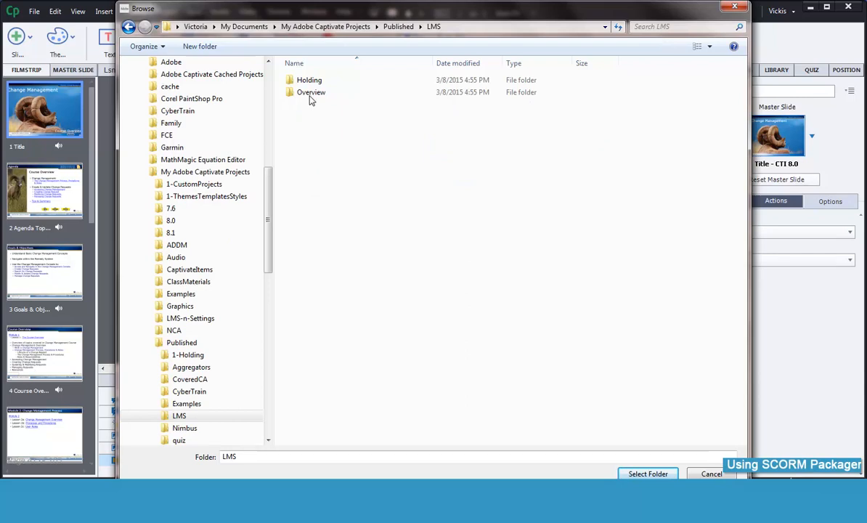
double_click(311, 93)
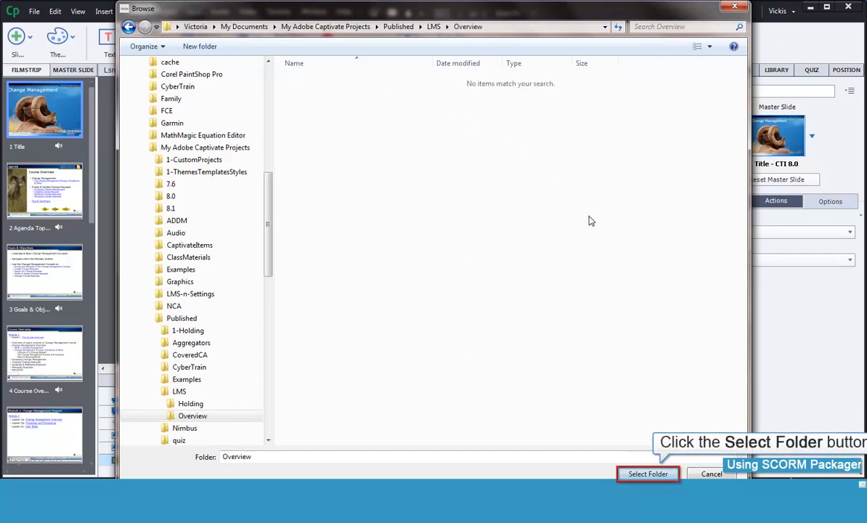
left_click(648, 474)
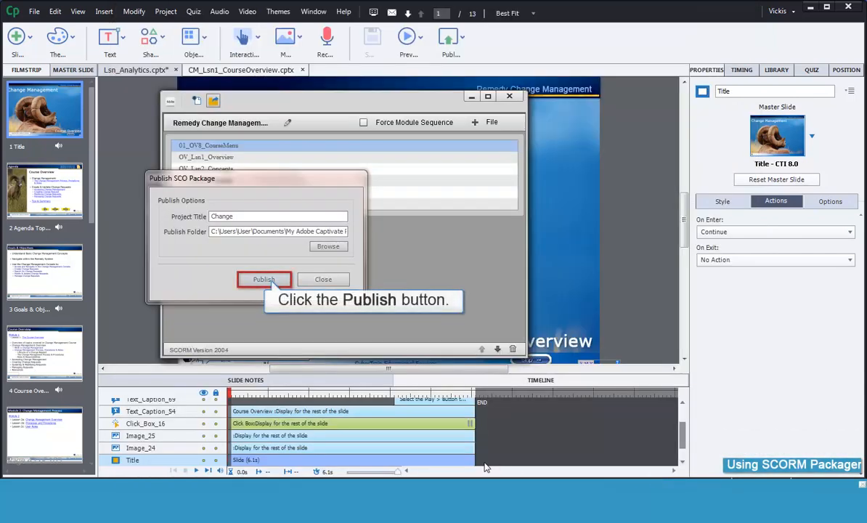
- Publish the Change package, acknowledge its creation and close the packager
left_click(264, 279)
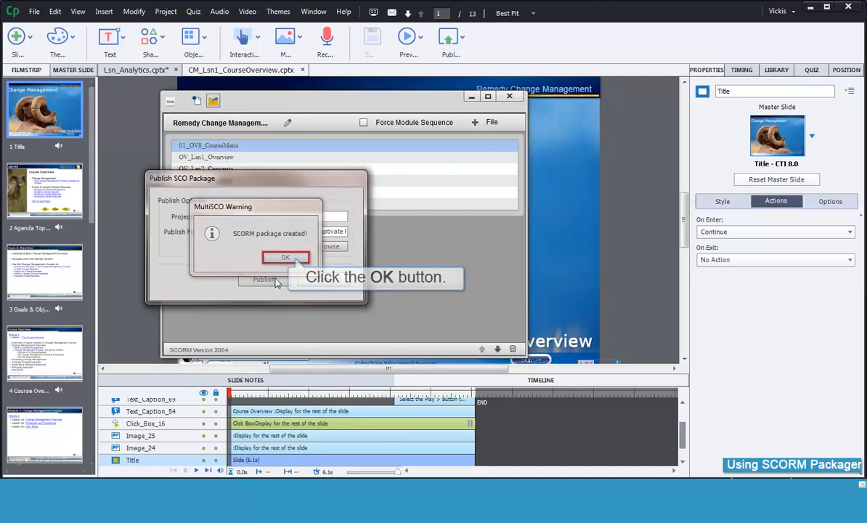
left_click(284, 257)
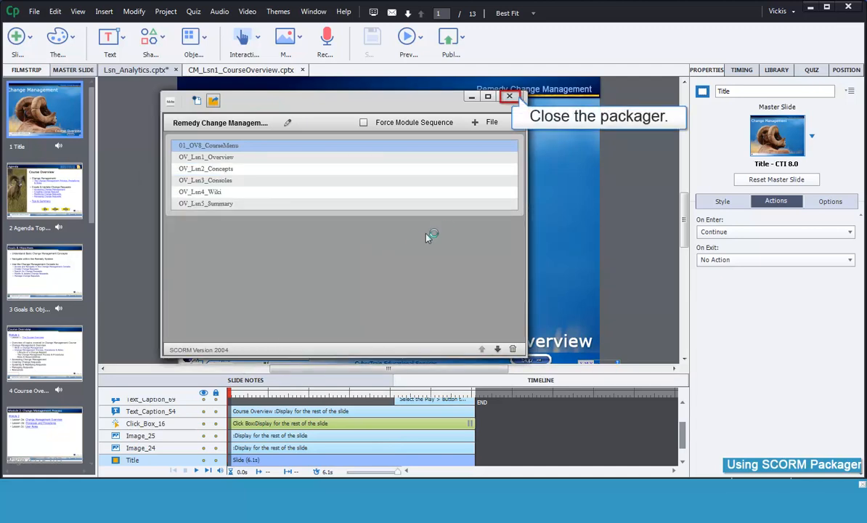
left_click(509, 95)
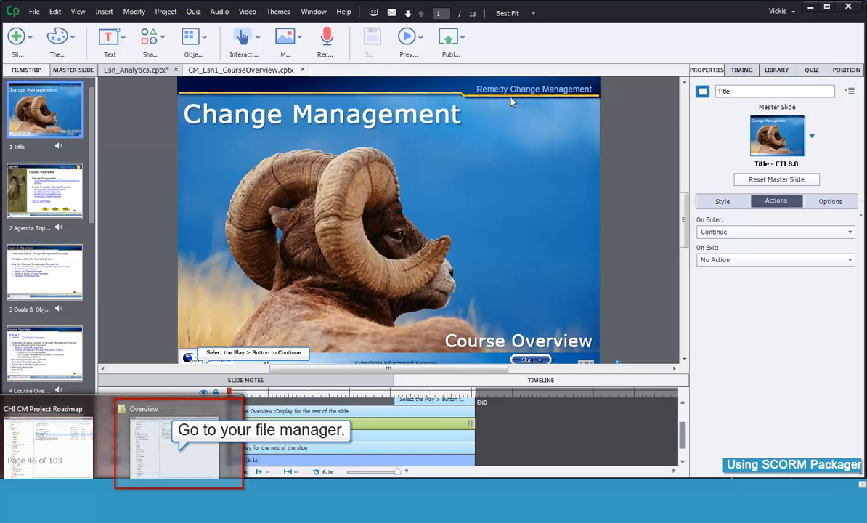
mouse_move(264, 186)
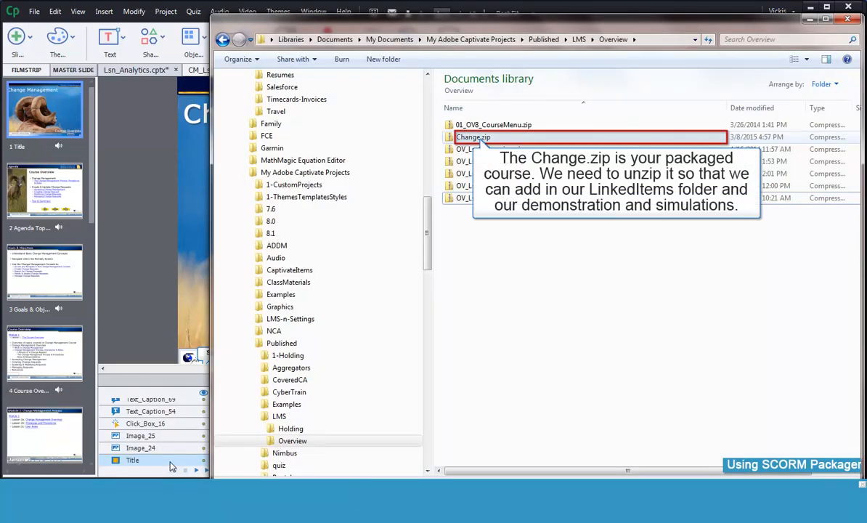
mouse_move(345, 427)
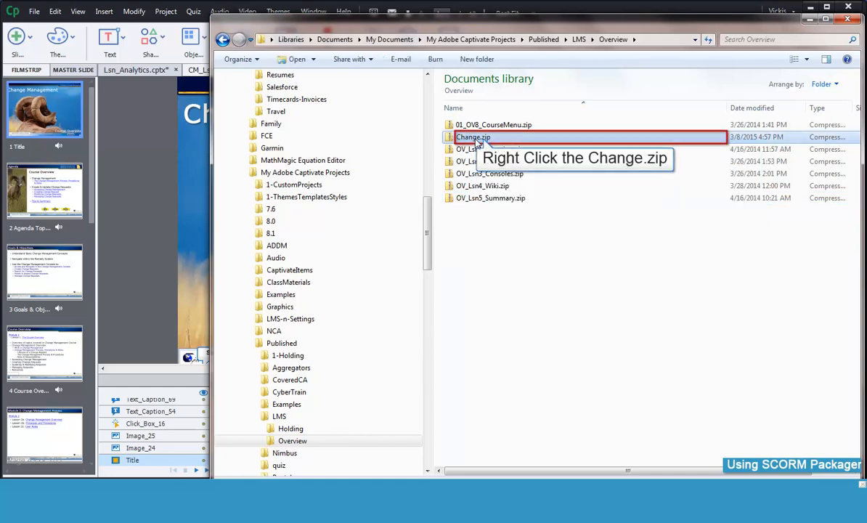
- Extract all of Change.zip into the default Change folder in Overview
right_click(472, 136)
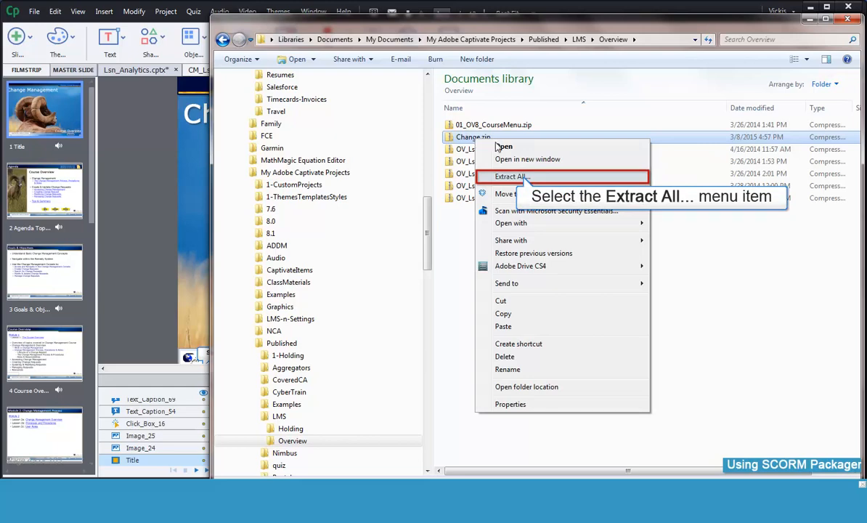
left_click(511, 178)
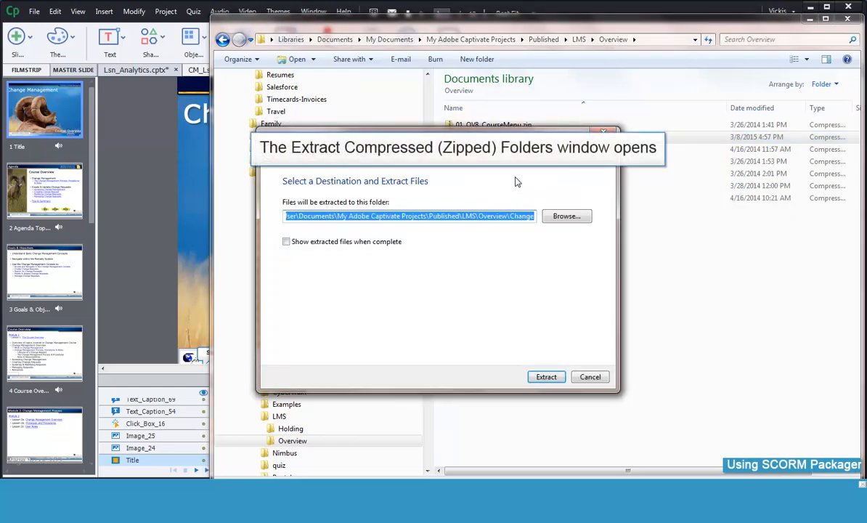
left_click(546, 376)
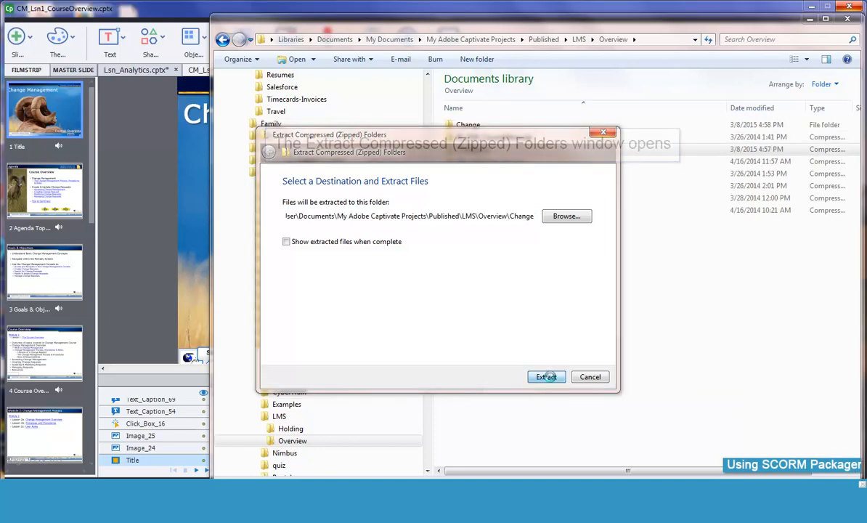
left_click(545, 376)
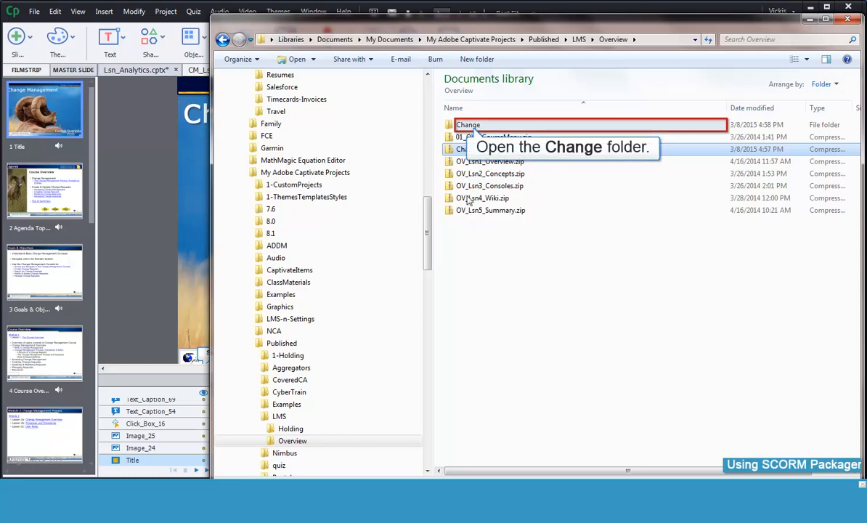
- Go into the extracted Change folder's Linear folder showing its six lesson folders
double_click(467, 125)
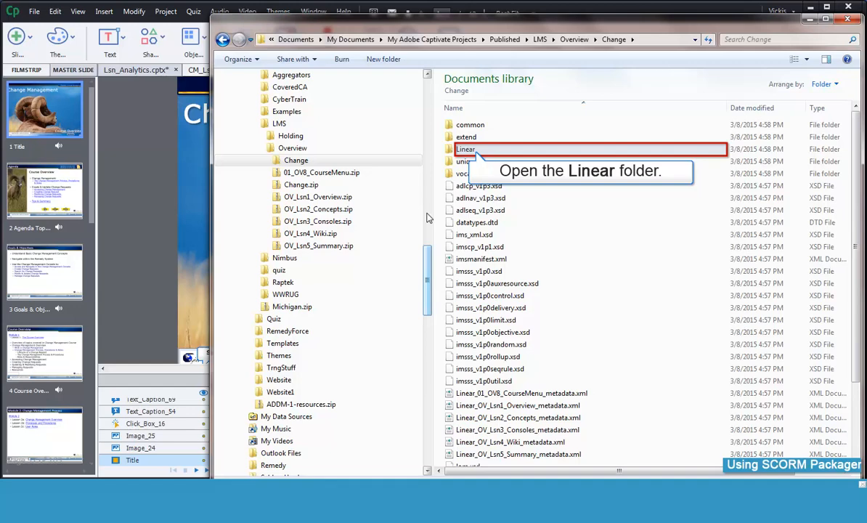
double_click(466, 148)
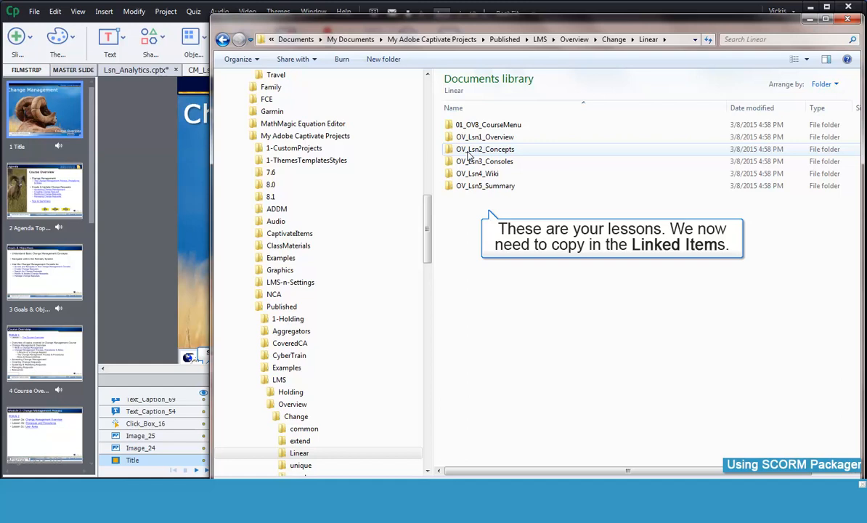
mouse_move(434, 183)
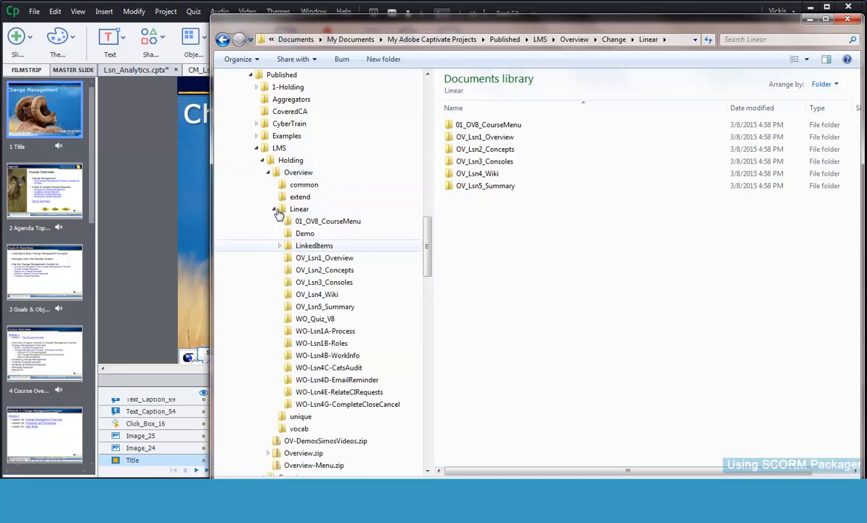
- Copy the LinkedItems folder from the Holding project's Linear folder
left_click(313, 245)
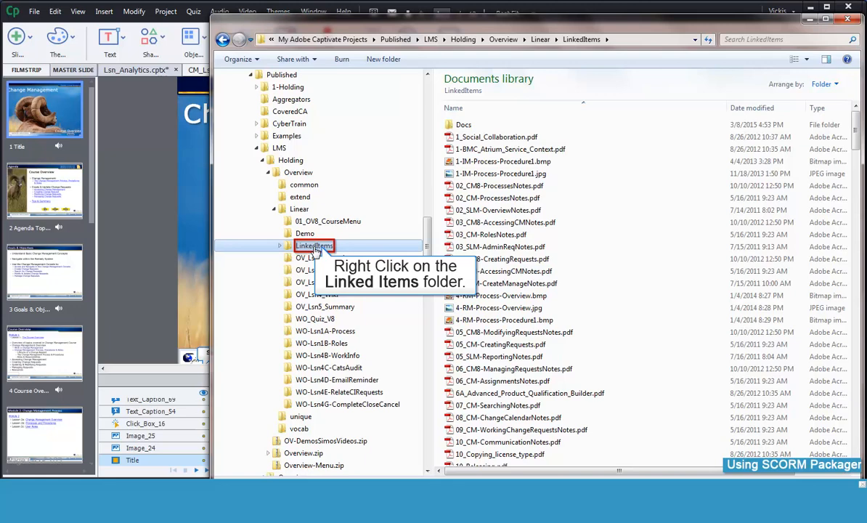
right_click(313, 245)
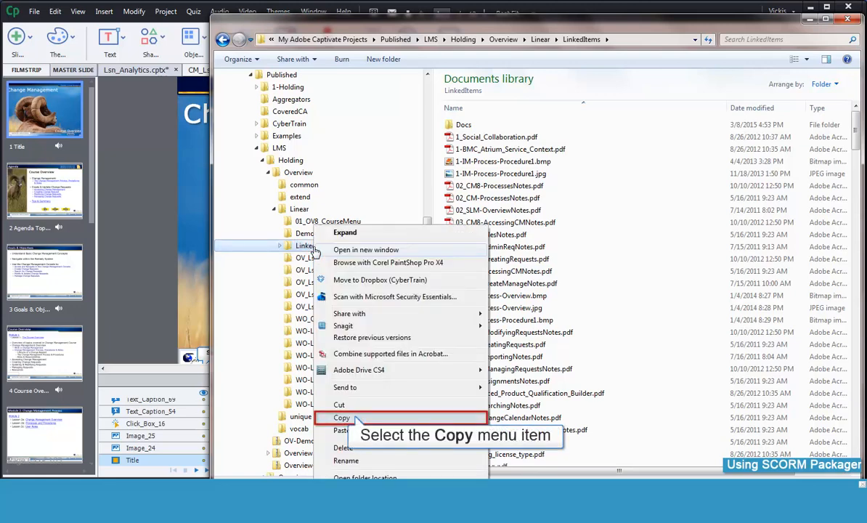
mouse_move(331, 267)
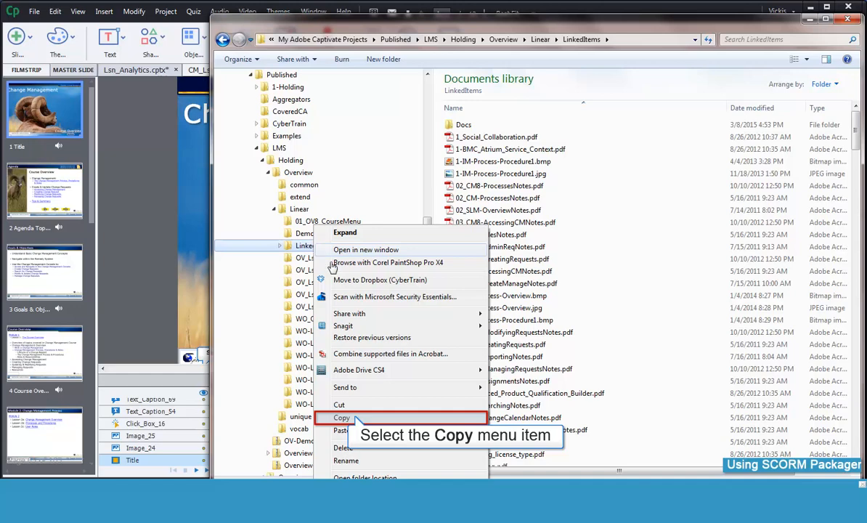
left_click(341, 417)
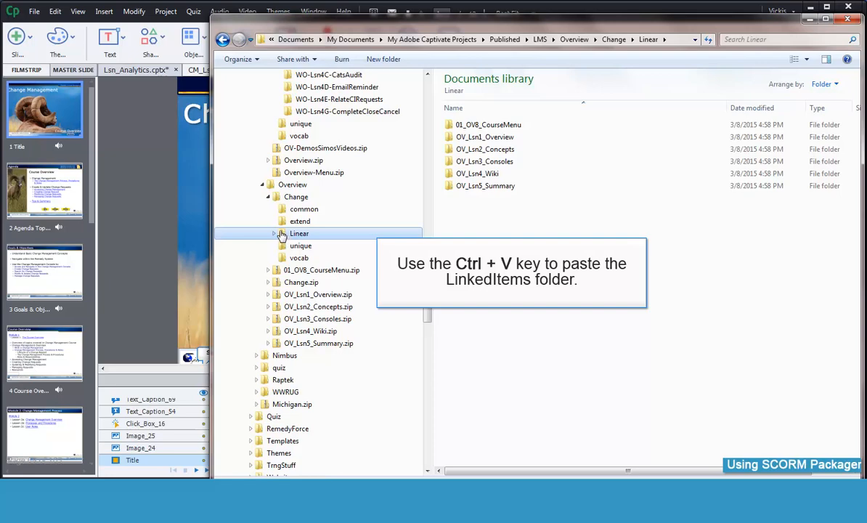
- Paste LinkedItems into the Change package's Linear folder beside the lesson folders
key("ctrl+v")
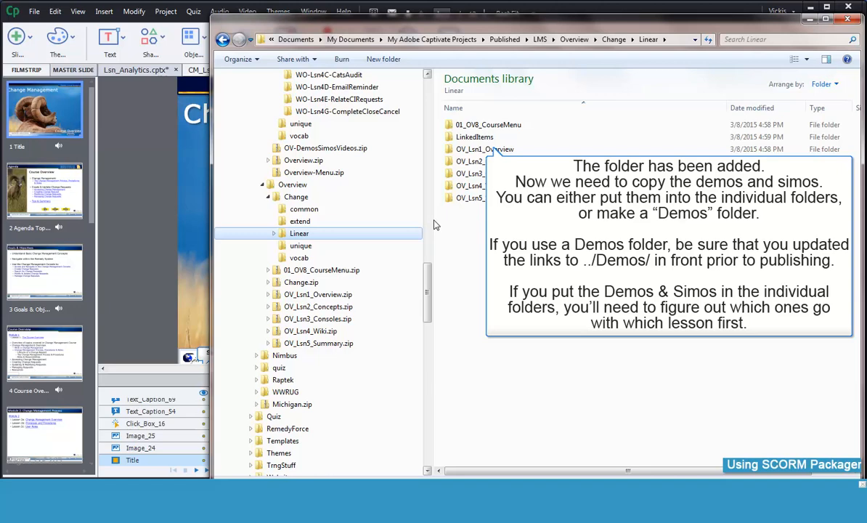
mouse_move(428, 275)
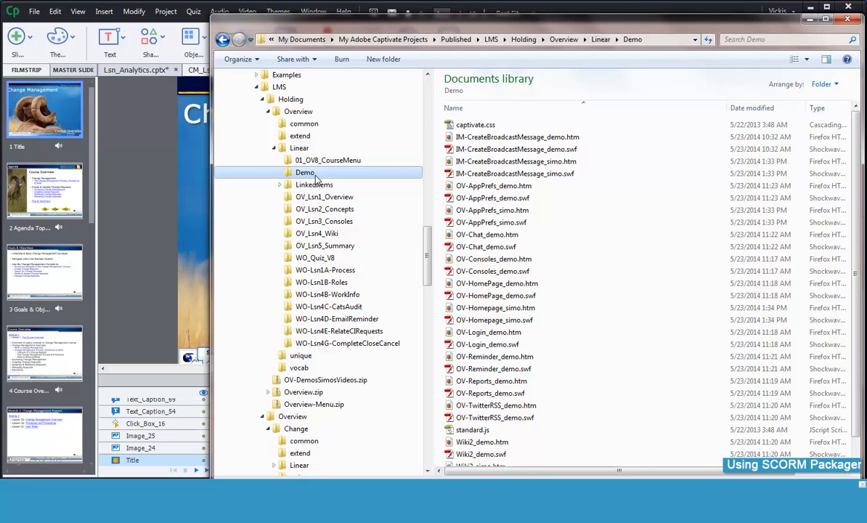
mouse_move(490, 419)
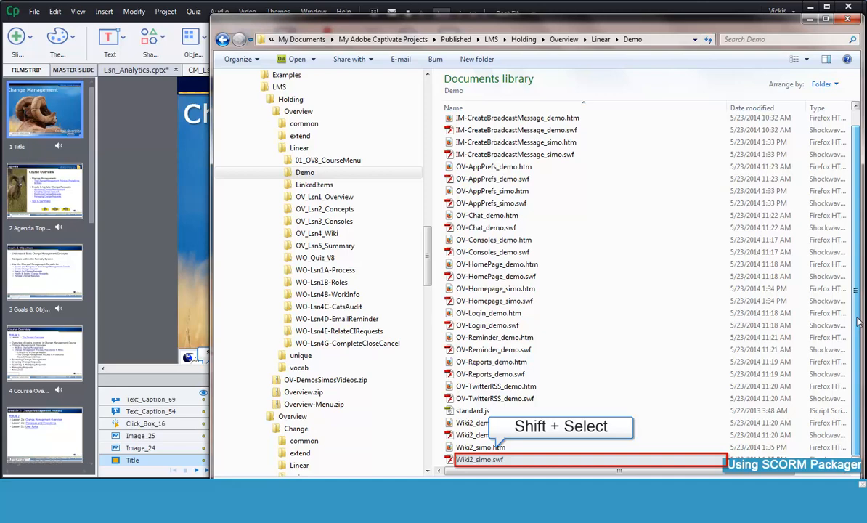
mouse_move(569, 362)
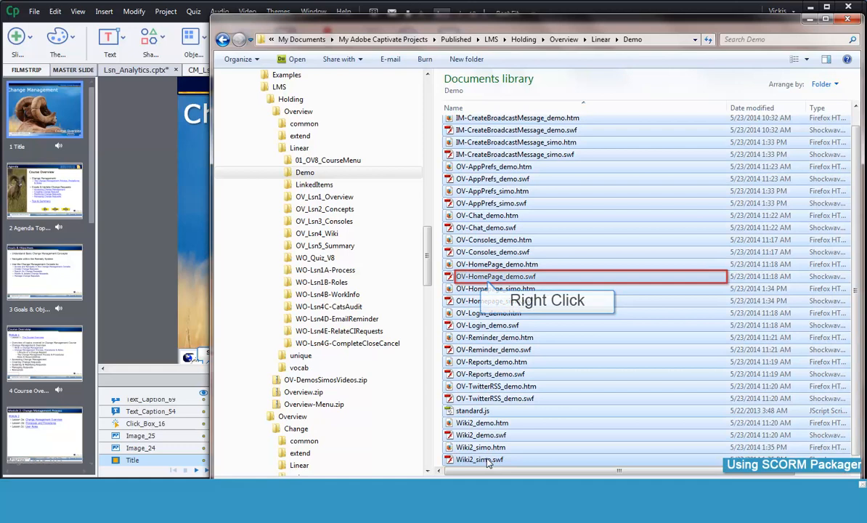
- Copy all the selected demo and simo files from the Holding Demo folder
right_click(497, 276)
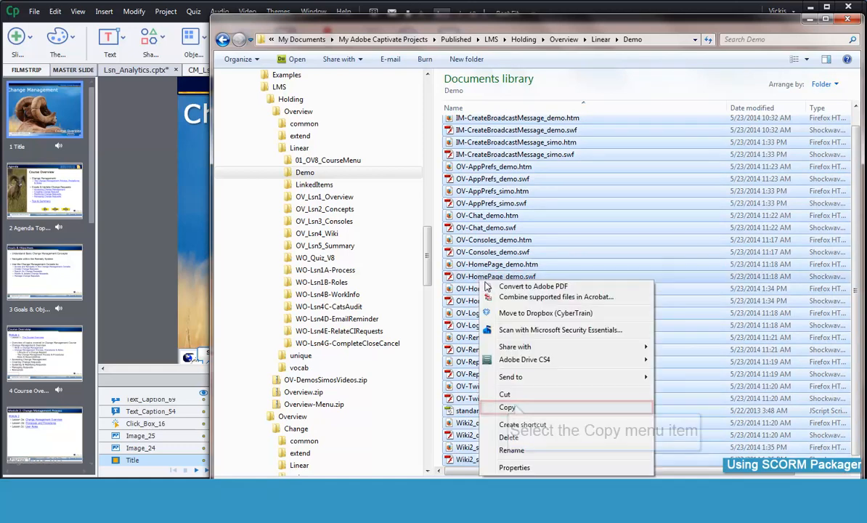
left_click(507, 406)
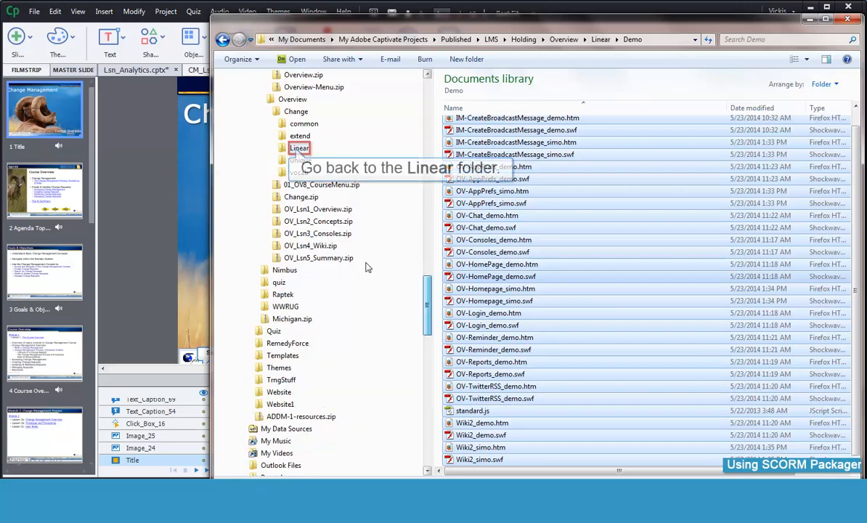
- Return via the navigation pane to the Change package's Linear folder
left_click(275, 148)
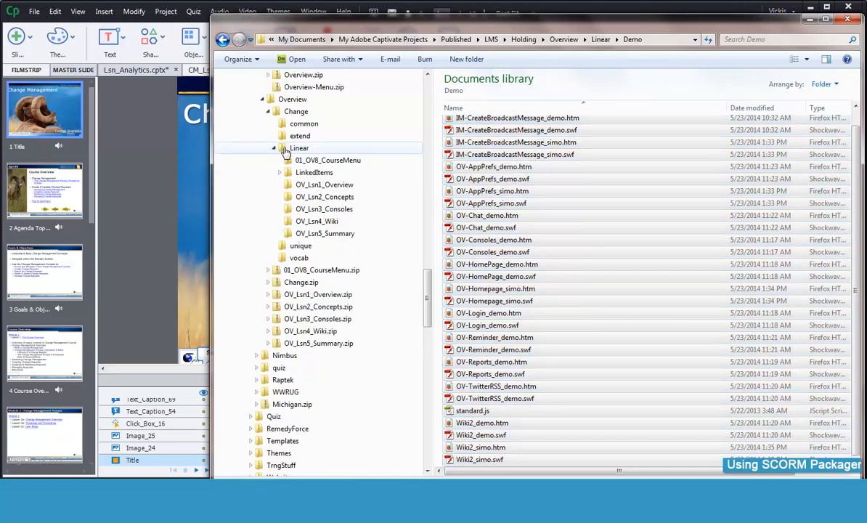
left_click(299, 148)
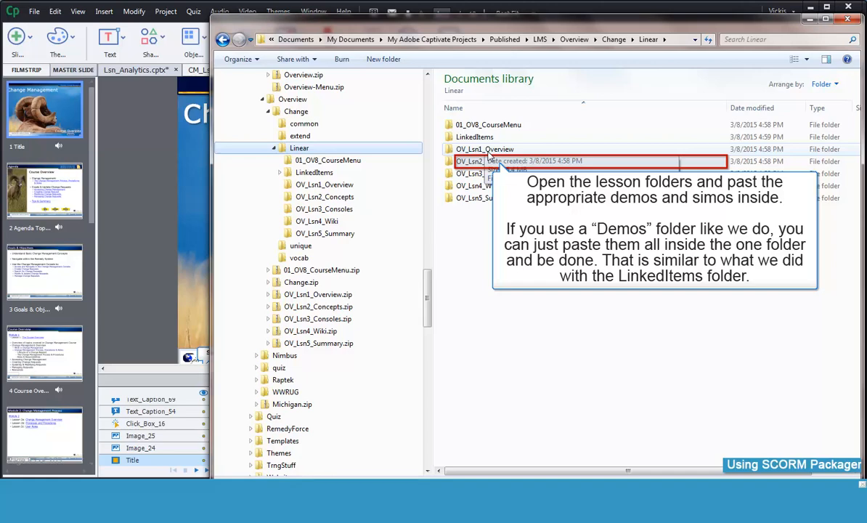
mouse_move(493, 166)
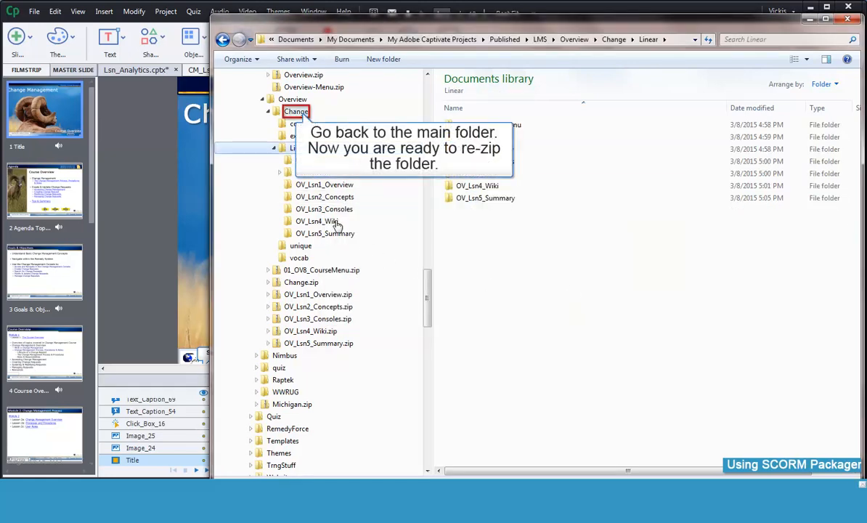
- Send all contents of the extracted Change folder to a new compressed (zipped) folder
left_click(296, 110)
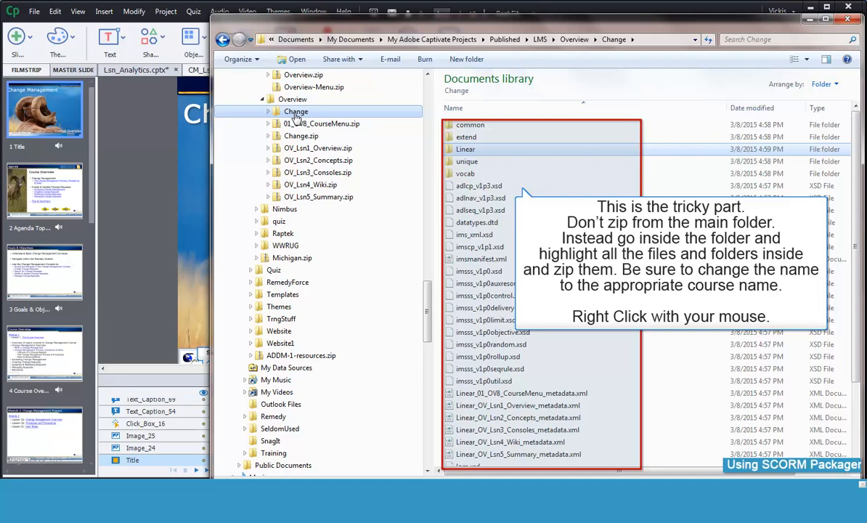
mouse_move(305, 119)
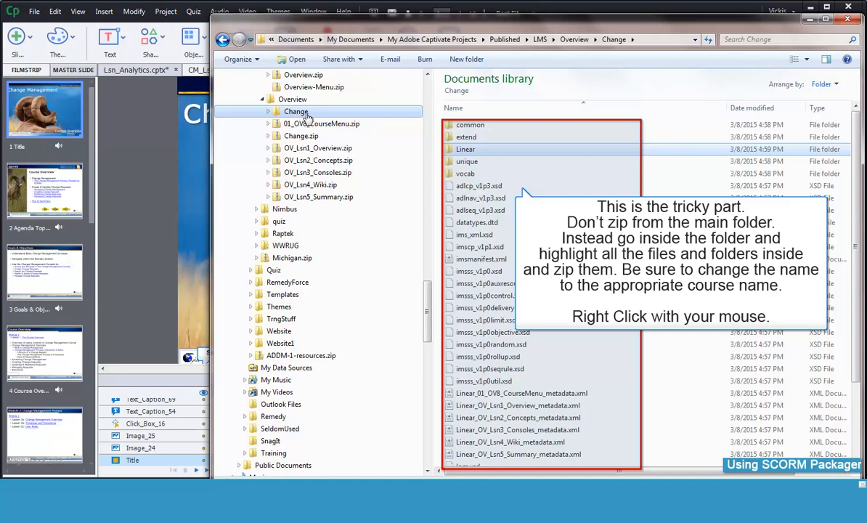
right_click(296, 111)
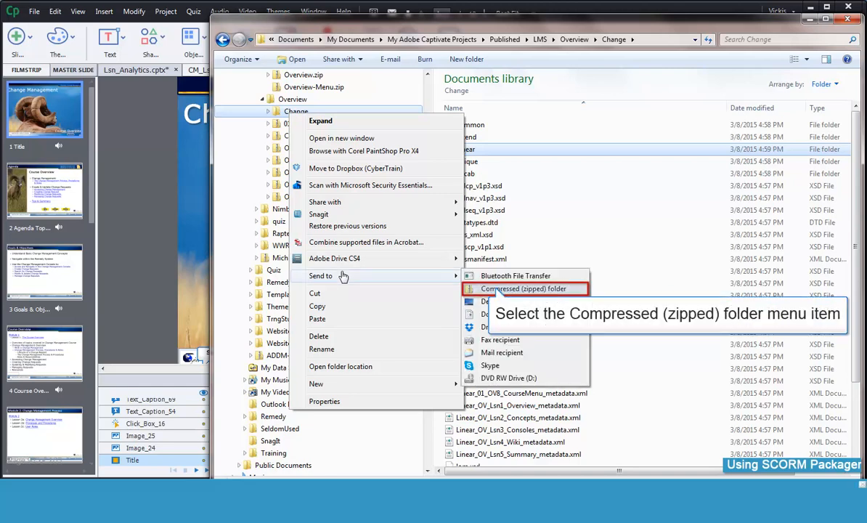
left_click(524, 288)
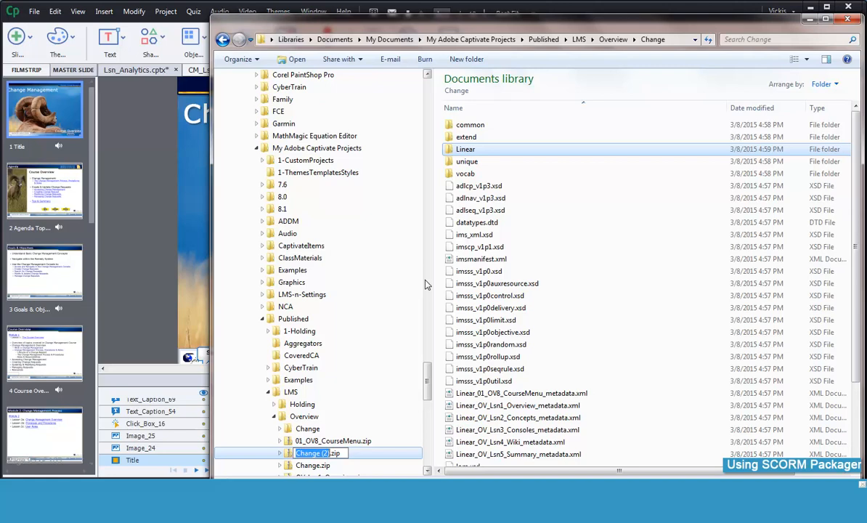
mouse_move(427, 377)
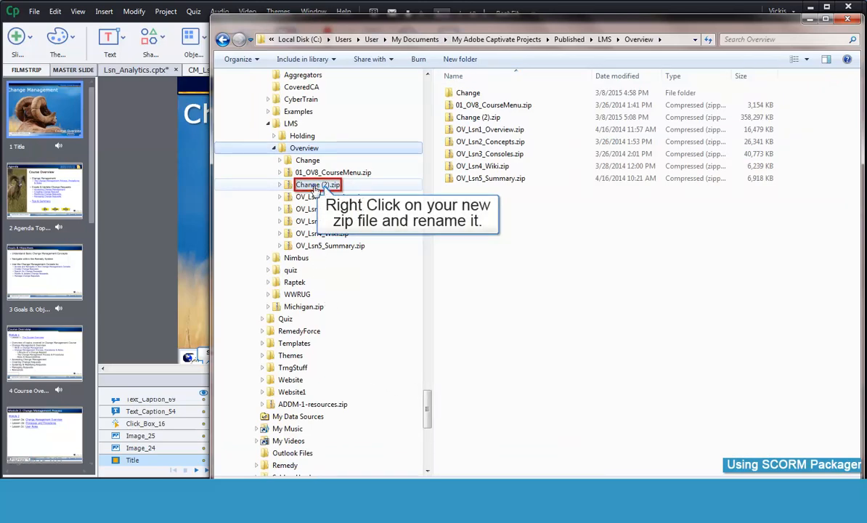
- Rename the new zip to Change.zip and open it to review its contents
left_click(318, 183)
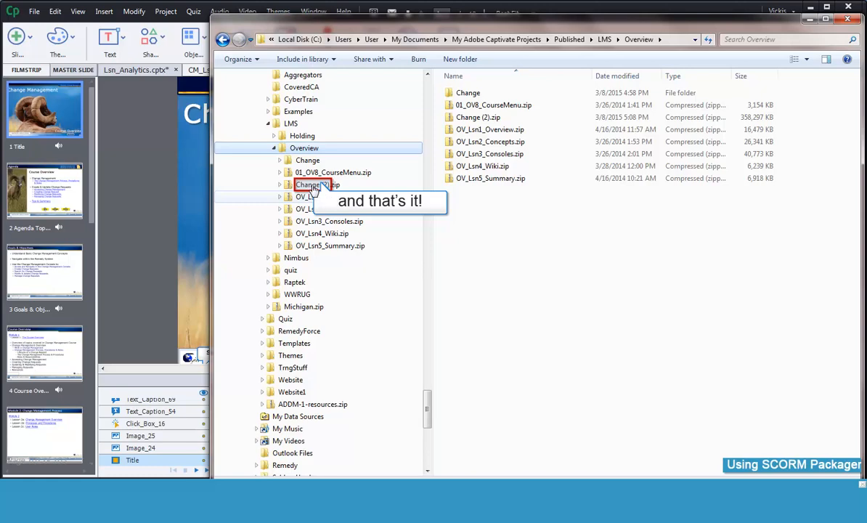
double_click(312, 184)
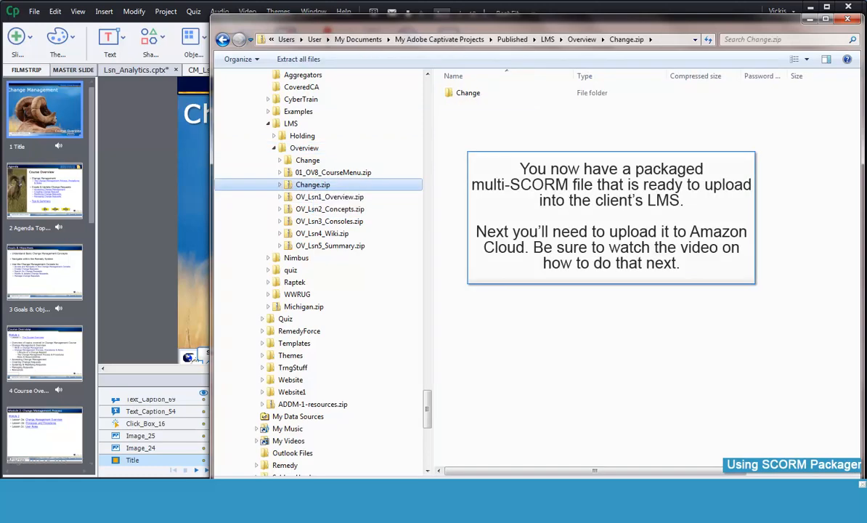